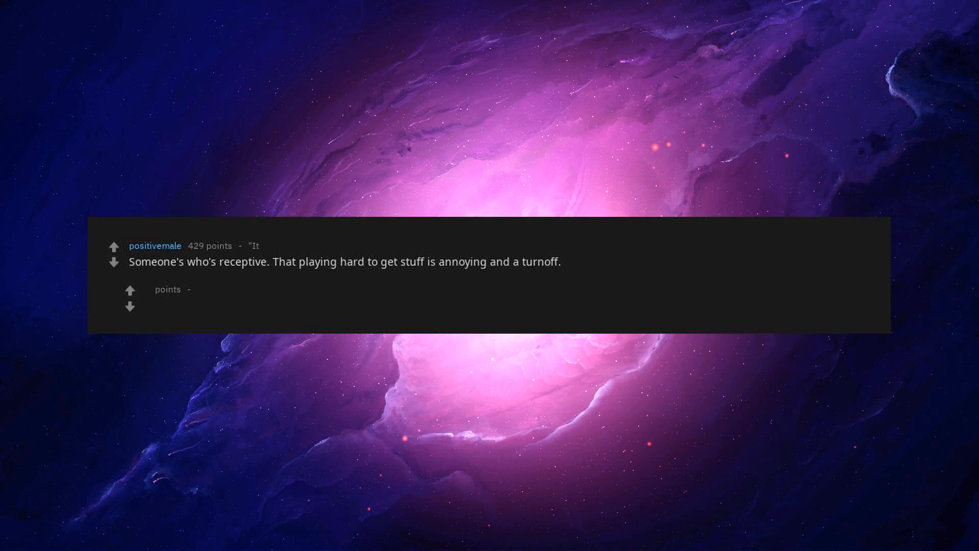
pyautogui.write("Show me that you're into me.")
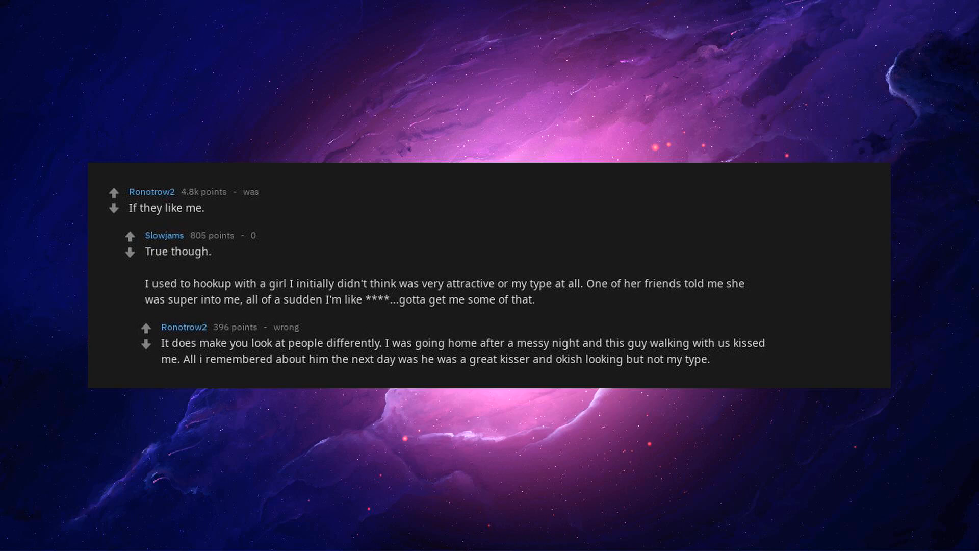
pyautogui.scroll(-3)
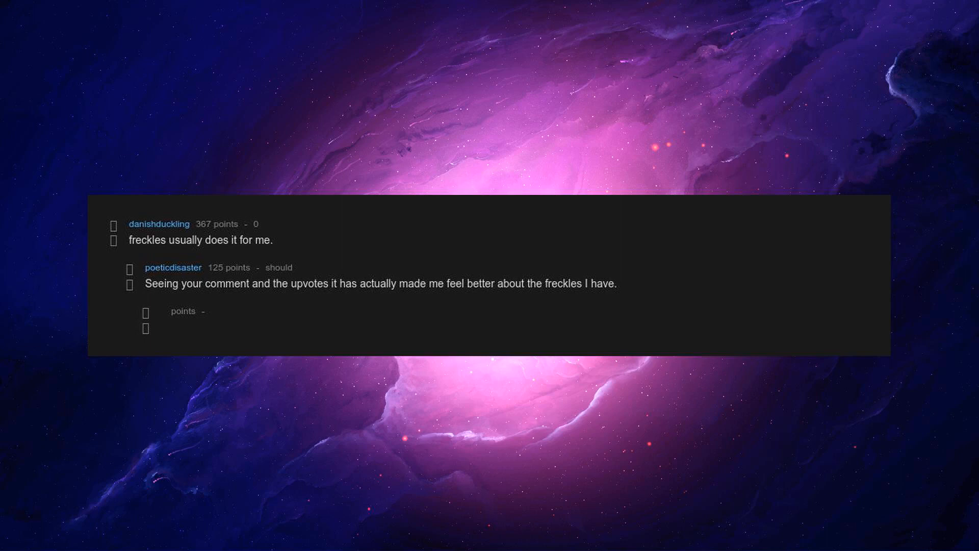
pyautogui.write('Thank you!')
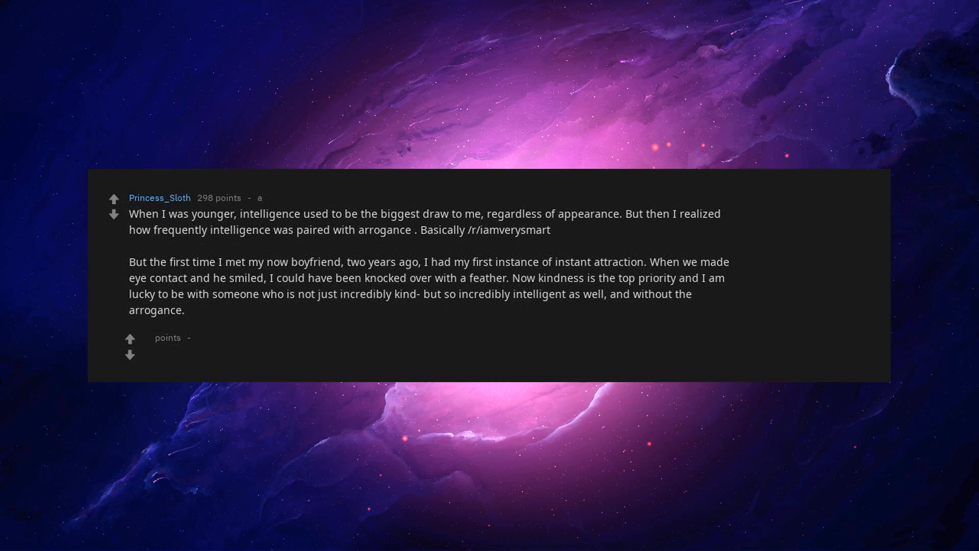
pyautogui.write('I am also amazed everyday at how attractive he is.')
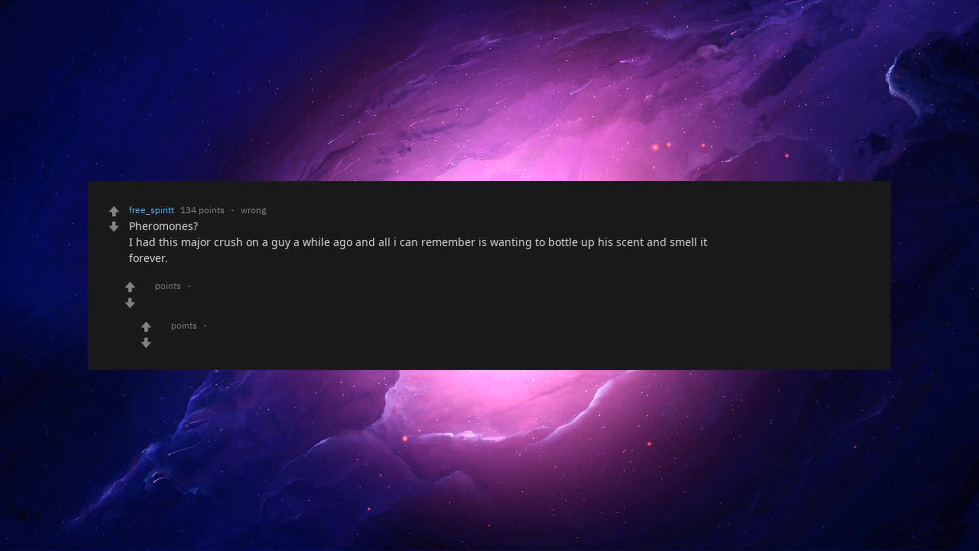
pyautogui.write('Although cologne covered it up eventually.')
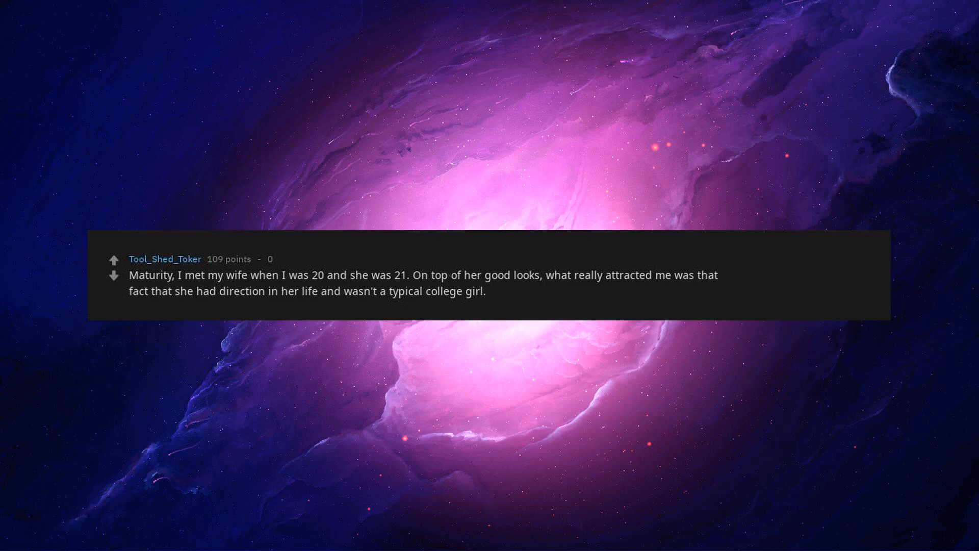
pyautogui.write('10 years later, no regrets.')
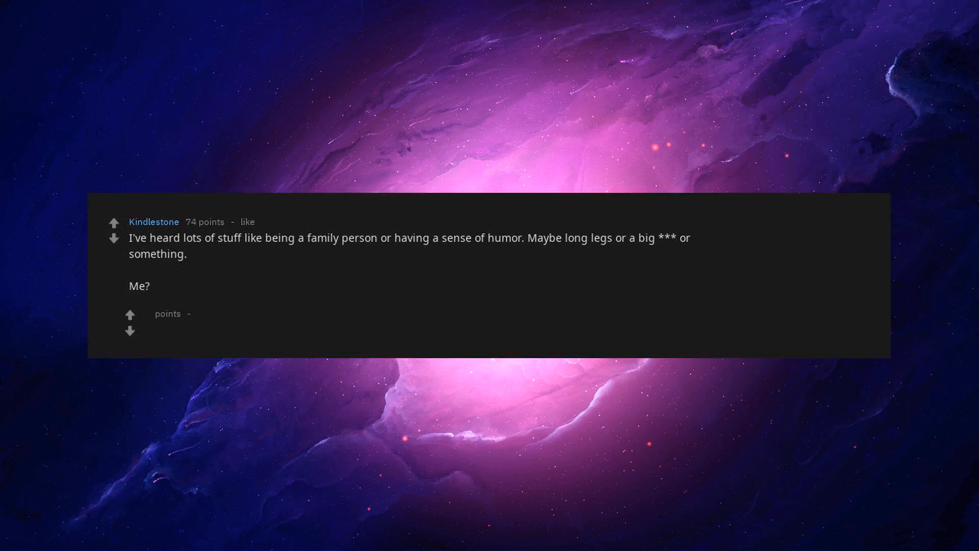
pyautogui.write("I'm a sucker for big words and jargon.")
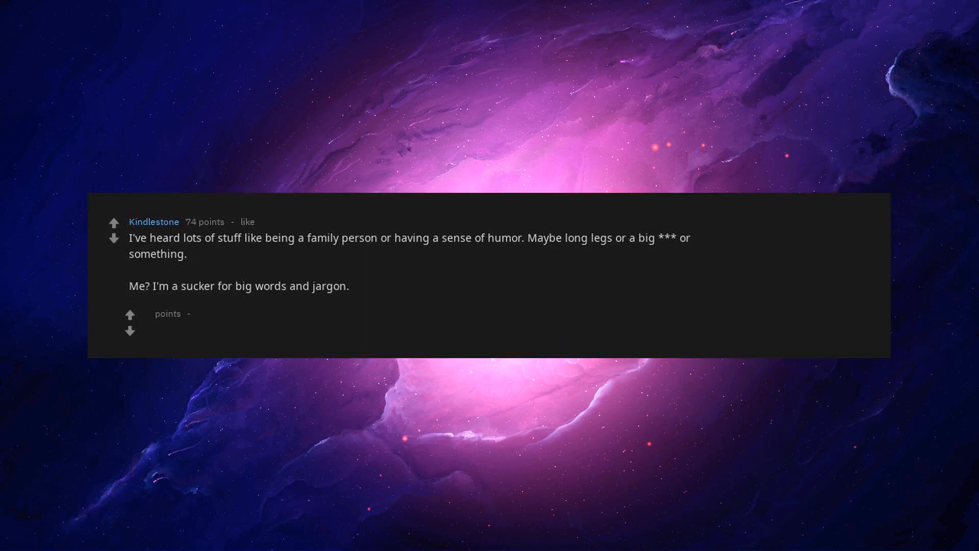